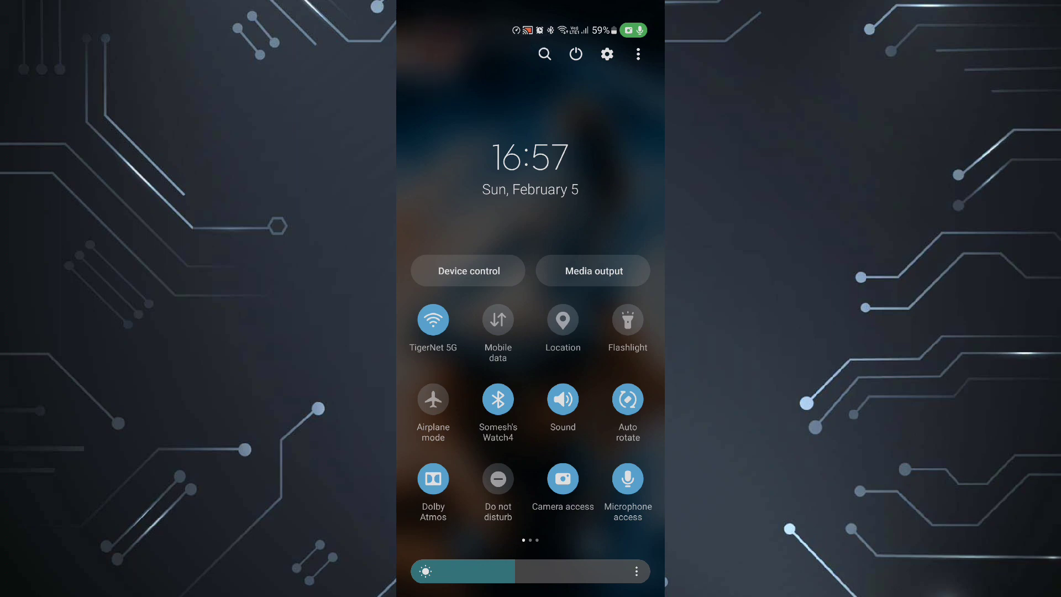
Step: Open the phone's Settings and go to the device information page
left_click(605, 54)
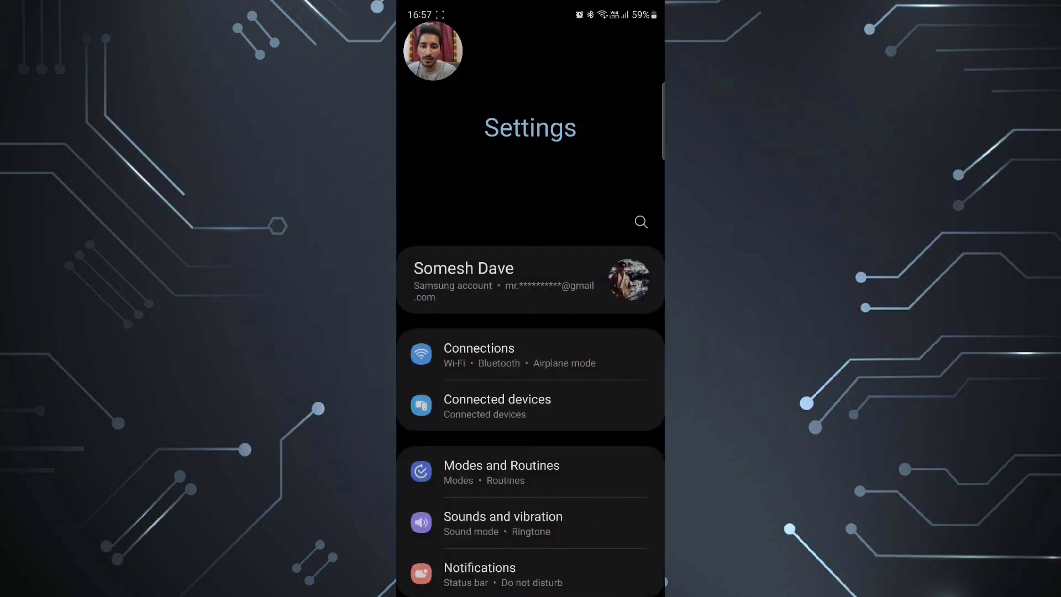
scroll("down", 3)
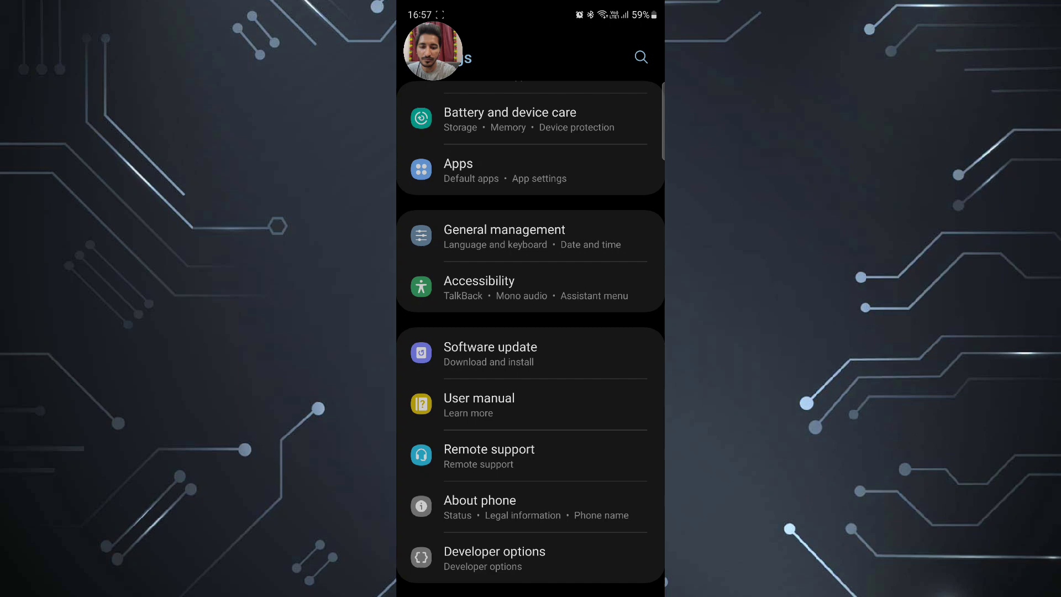
left_click(479, 500)
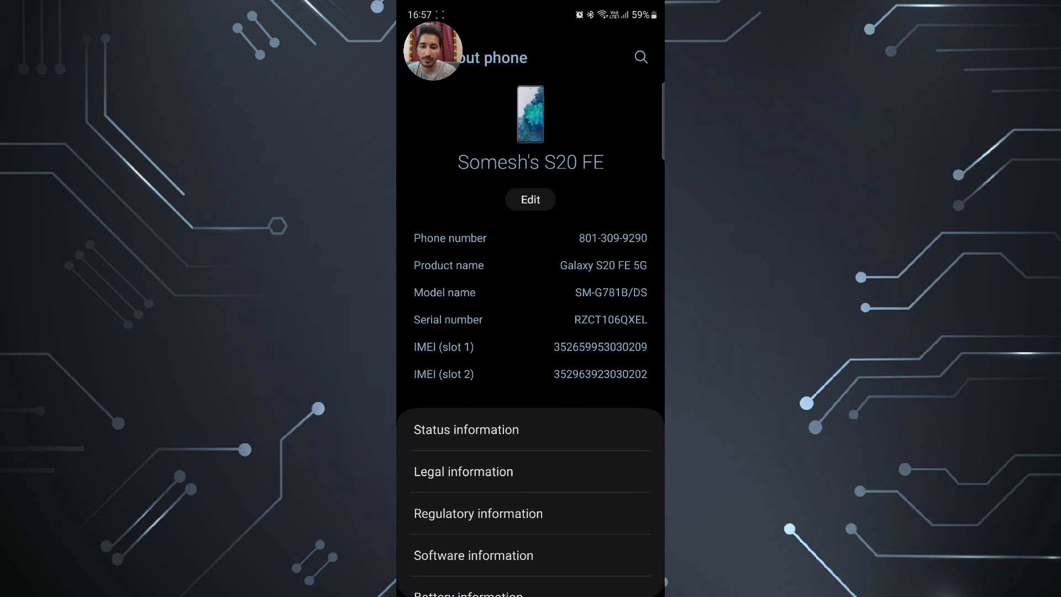
left_click(473, 554)
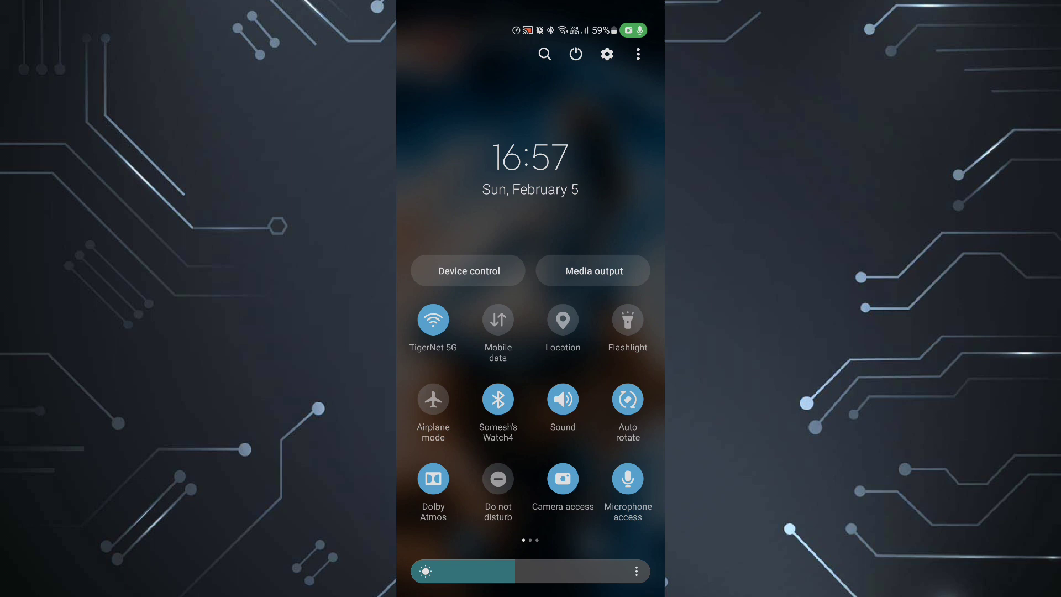
Step: Add Screen recorder from Available buttons to the quick panel's active buttons and confirm
scroll("left", 3)
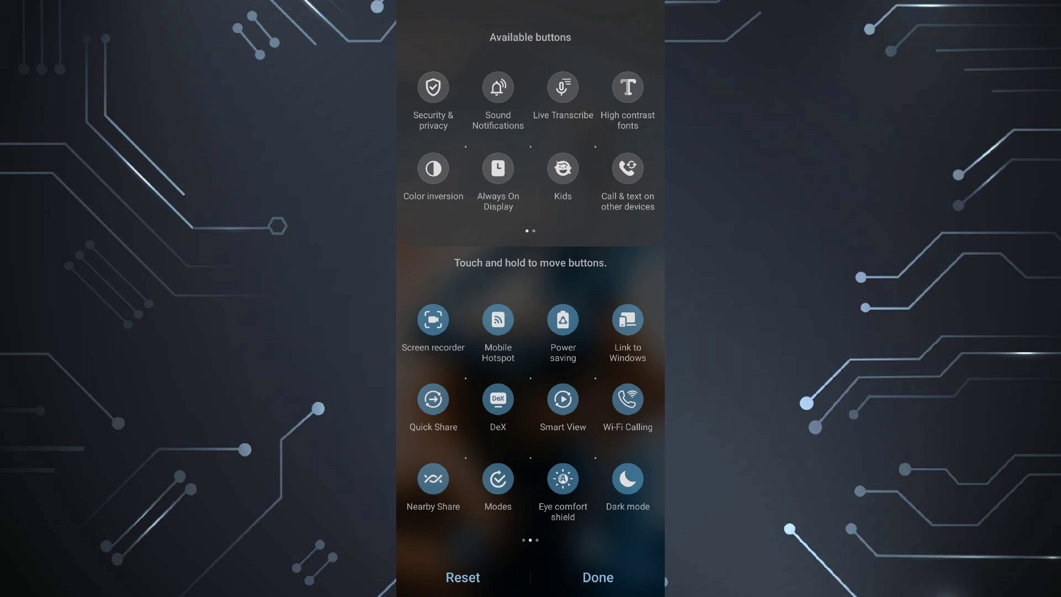
left_click(596, 576)
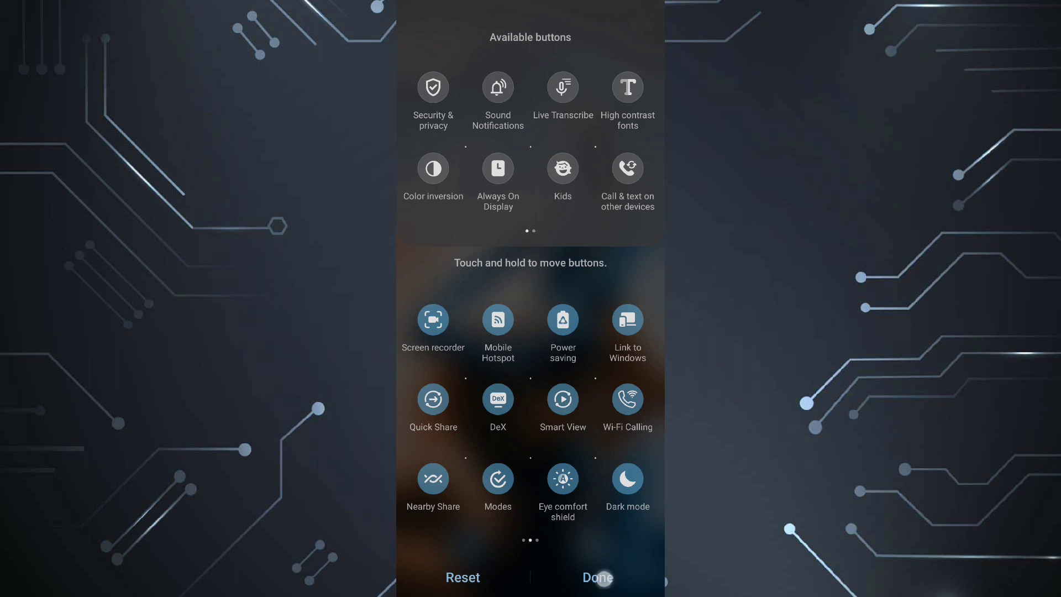
left_click(596, 577)
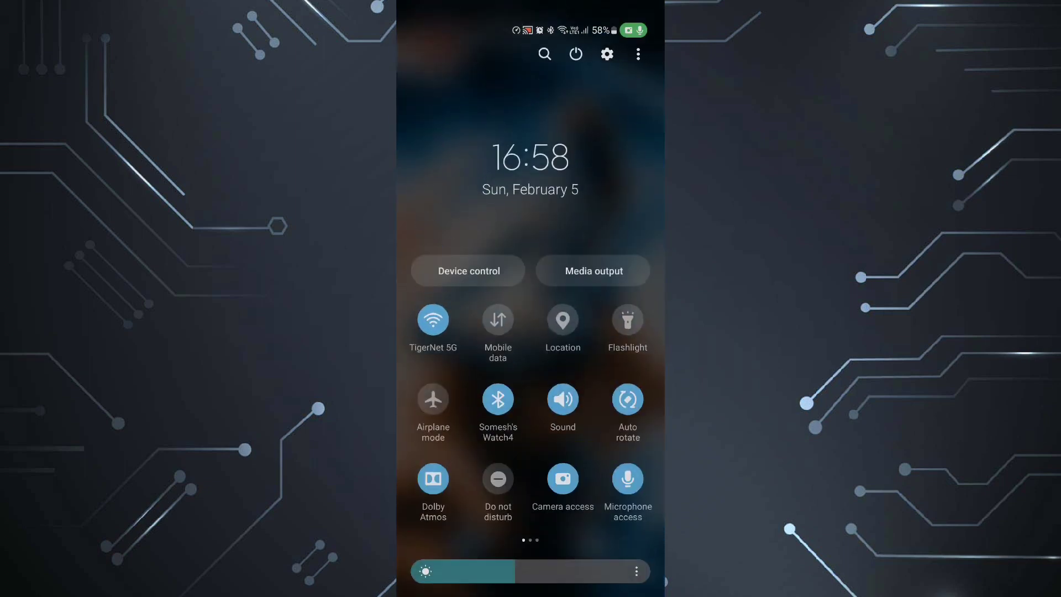
scroll("left", 3)
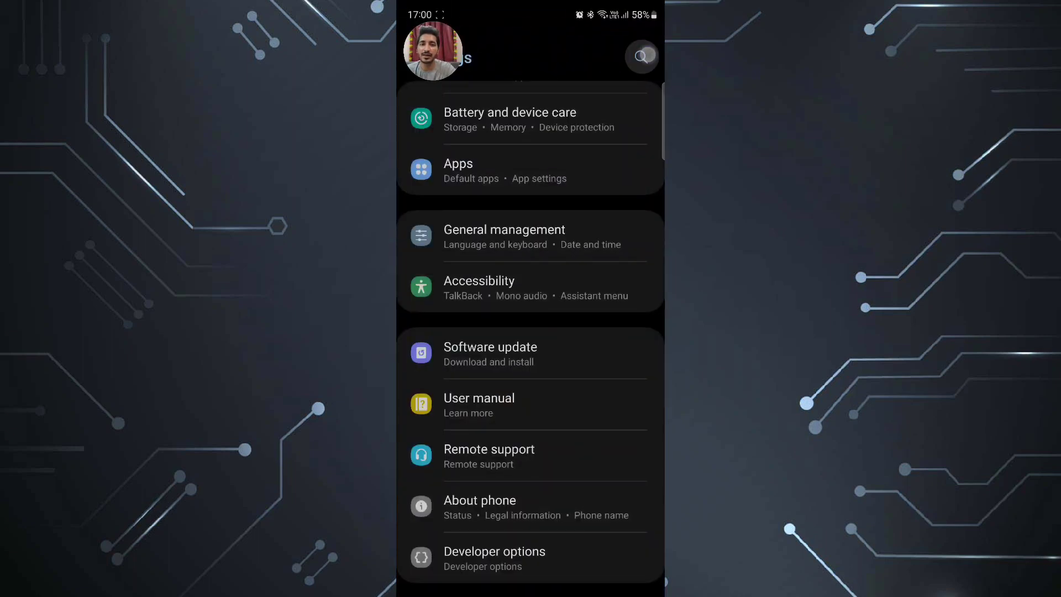
Step: Search Settings for 'screen reco' and open the 'Screenshots and screen recorder' result
left_click(640, 57)
type("screen reco")
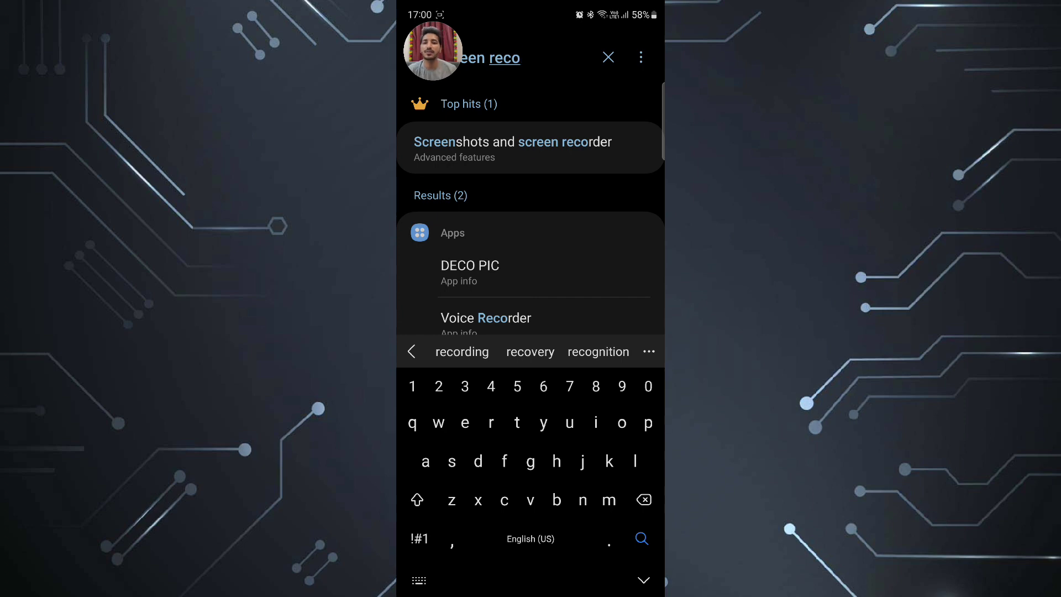
left_click(512, 142)
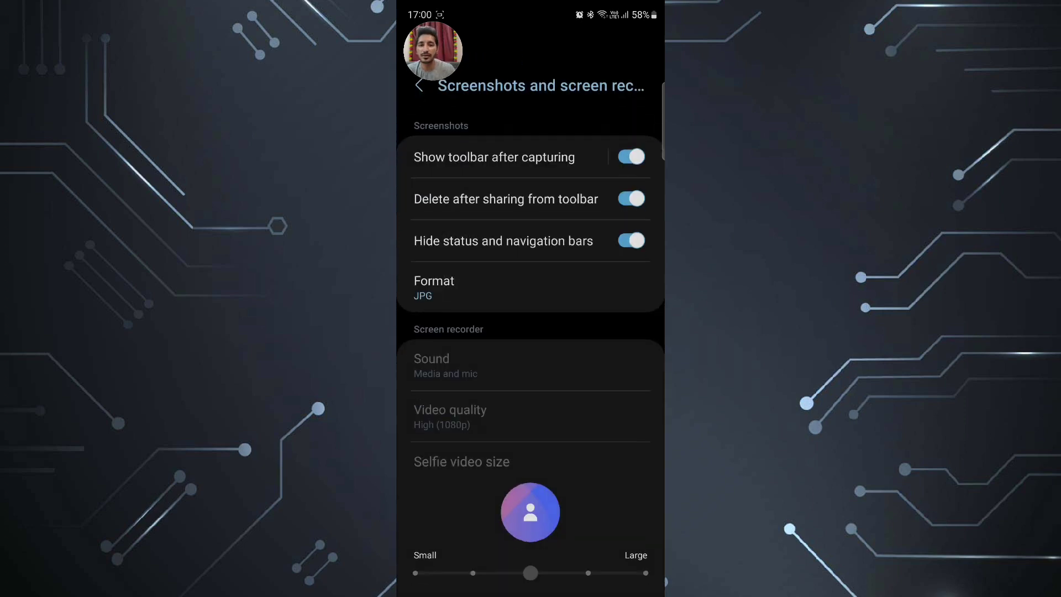
scroll("down", 3)
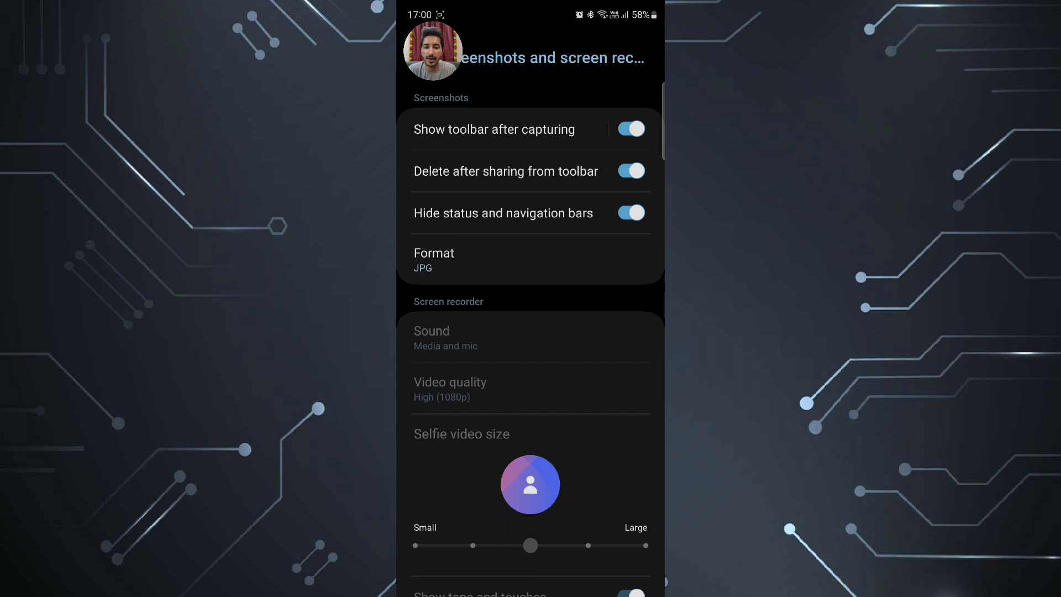